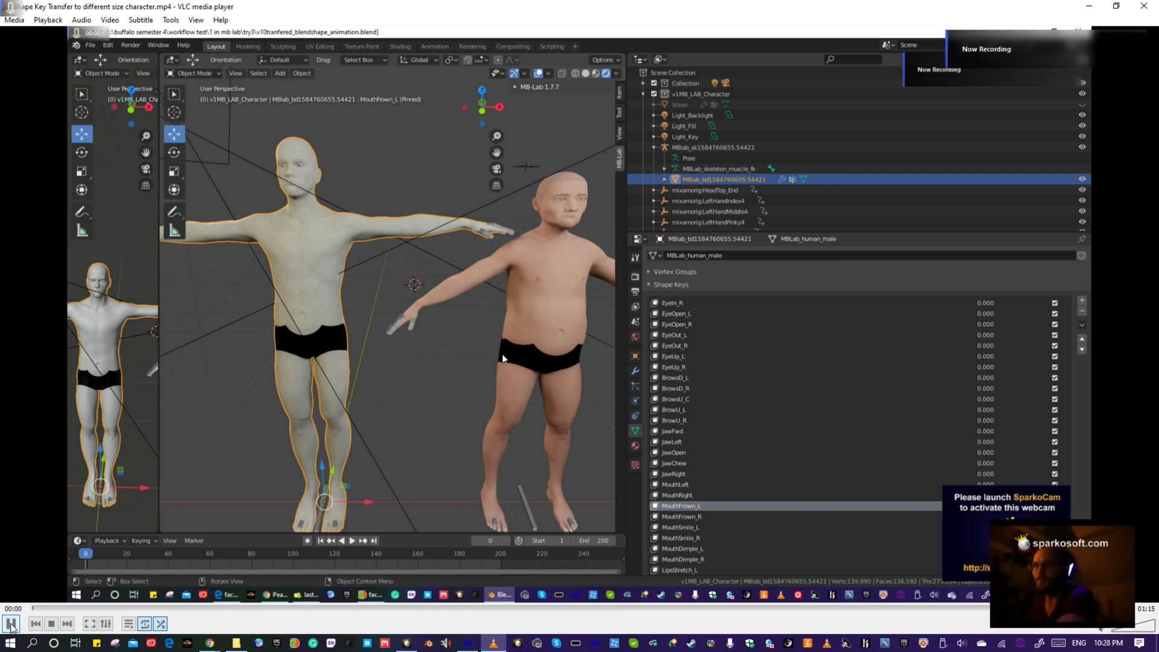
Select both MB-Lab characters with the heavier one active and the slim one's mouth open.
{"action": "left_click", "coordinate": [11, 623]}
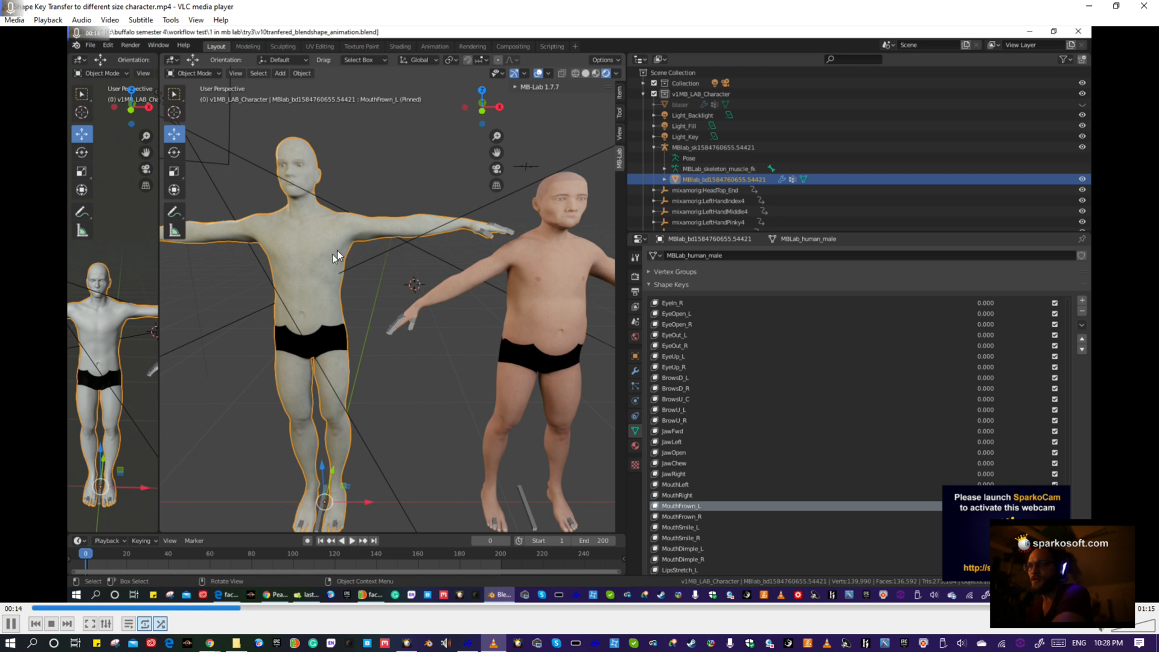
{"action": "mouse_move", "coordinate": [598, 227]}
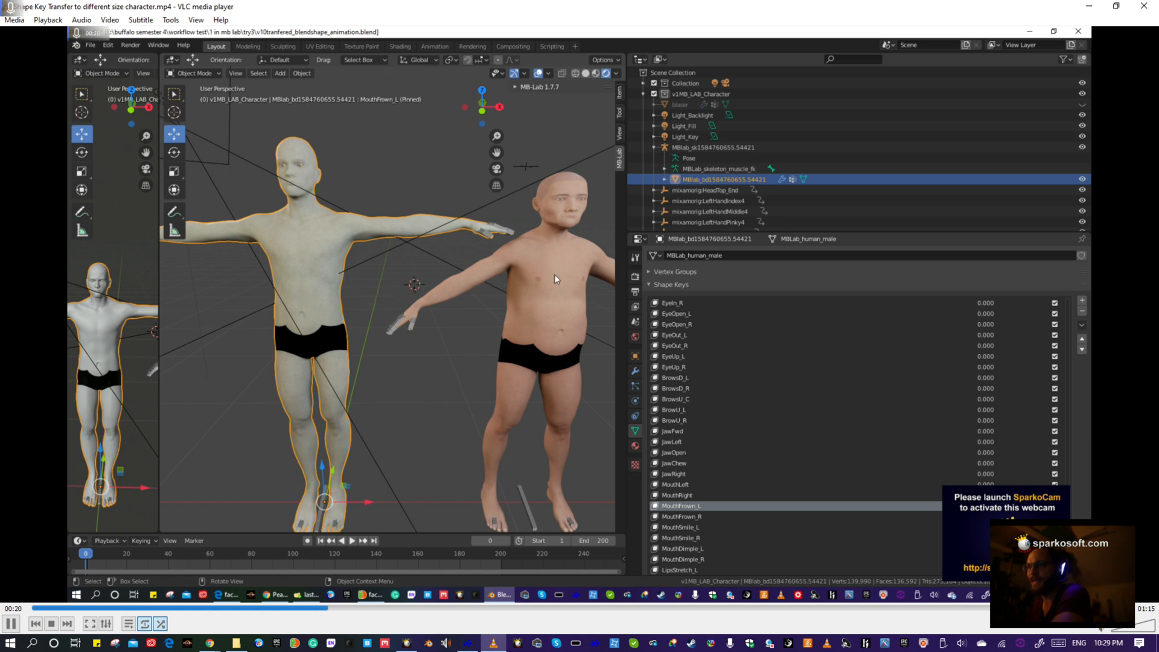
{"action": "mouse_move", "coordinate": [355, 256]}
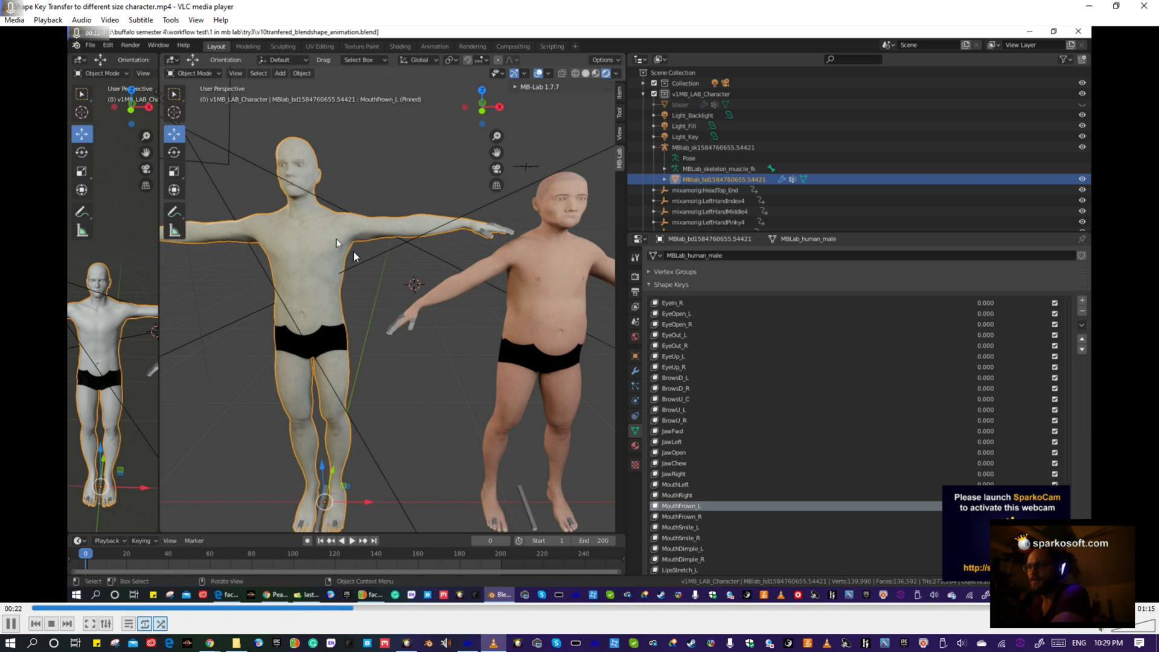
{"action": "mouse_move", "coordinate": [509, 270]}
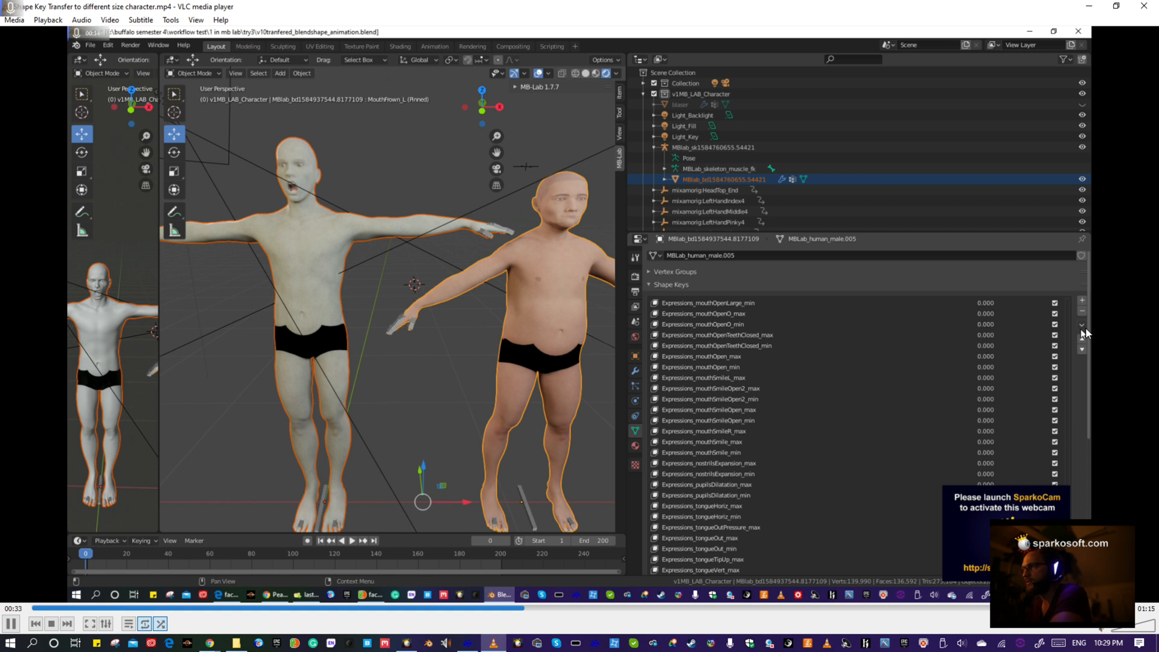
Use Transfer Shape Key from Shape Key Specials to copy the open-mouth key onto the heavier character.
{"action": "left_click", "coordinate": [1081, 325]}
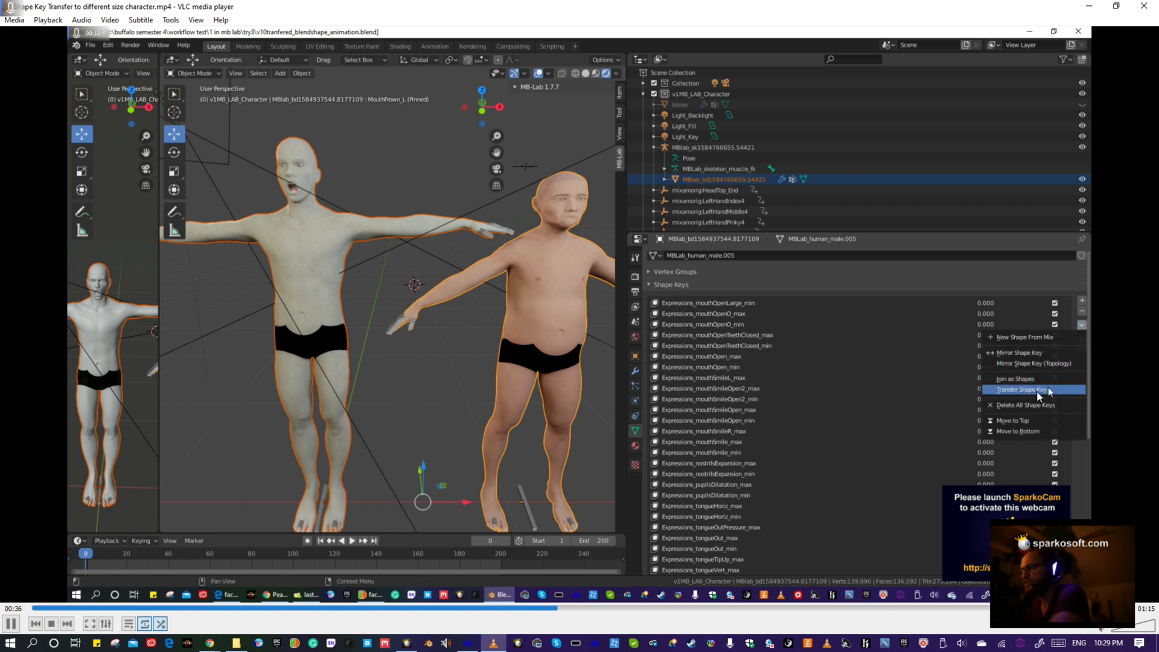
{"action": "left_click", "coordinate": [1024, 389]}
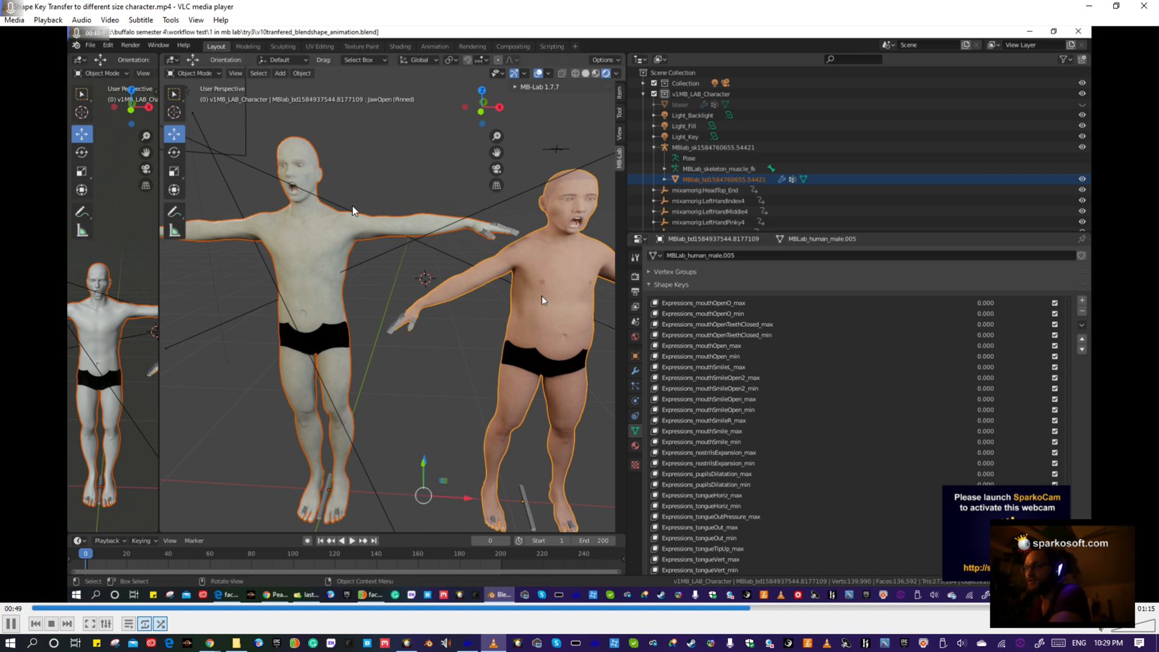
{"action": "mouse_move", "coordinate": [317, 192]}
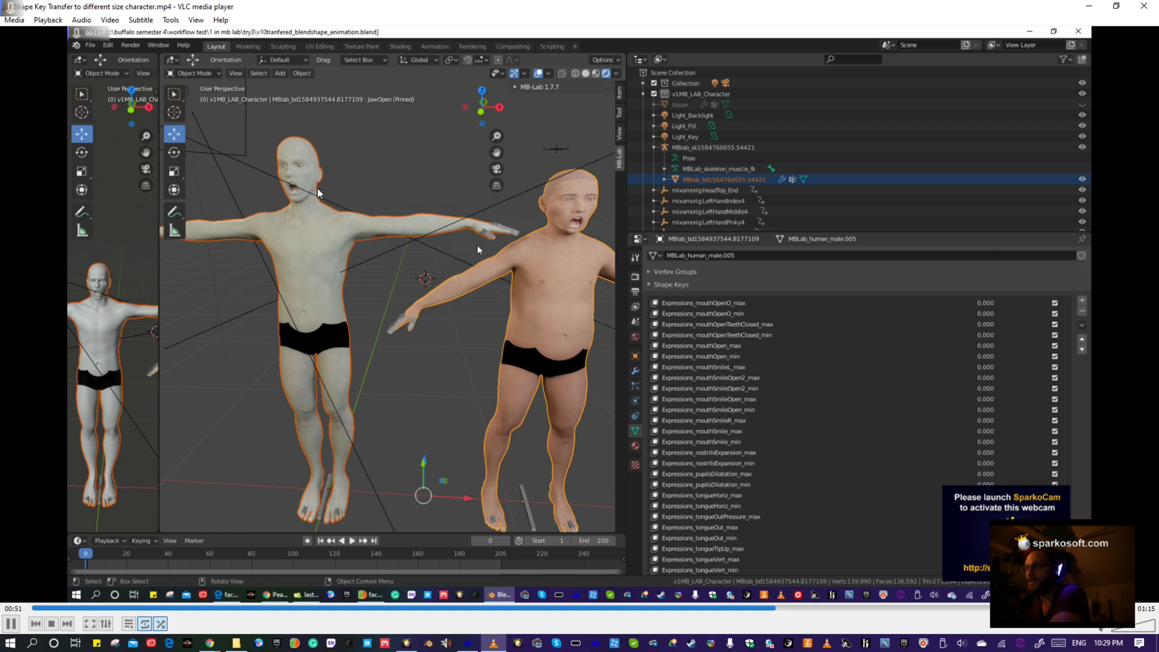
{"action": "mouse_move", "coordinate": [577, 236]}
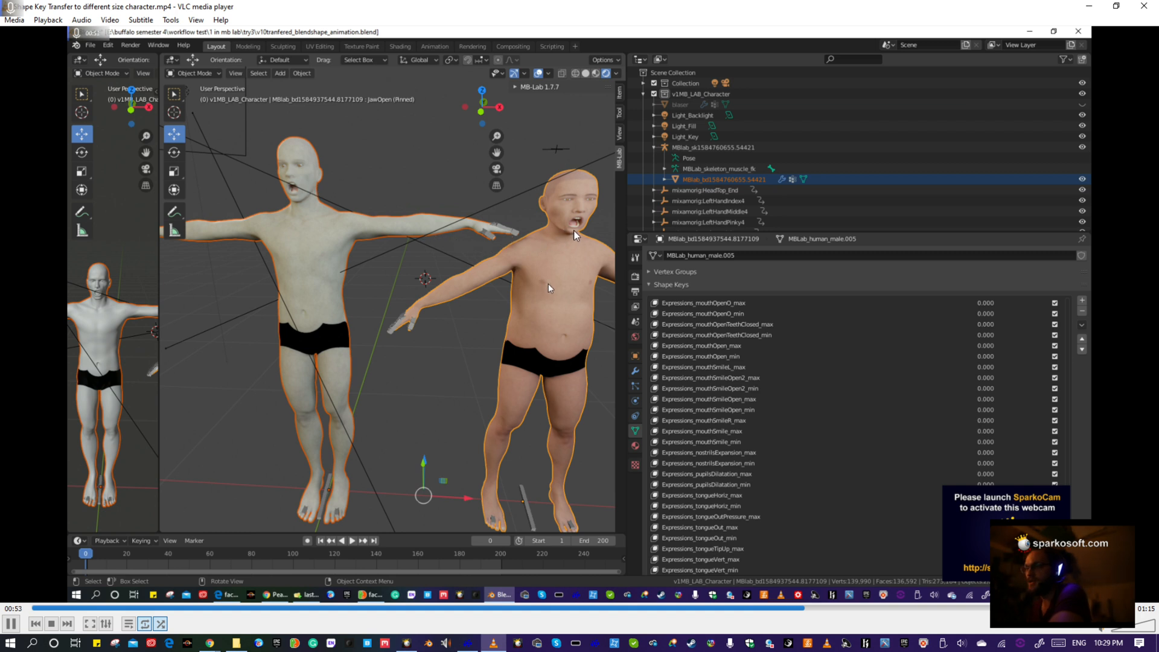
{"action": "mouse_move", "coordinate": [342, 158]}
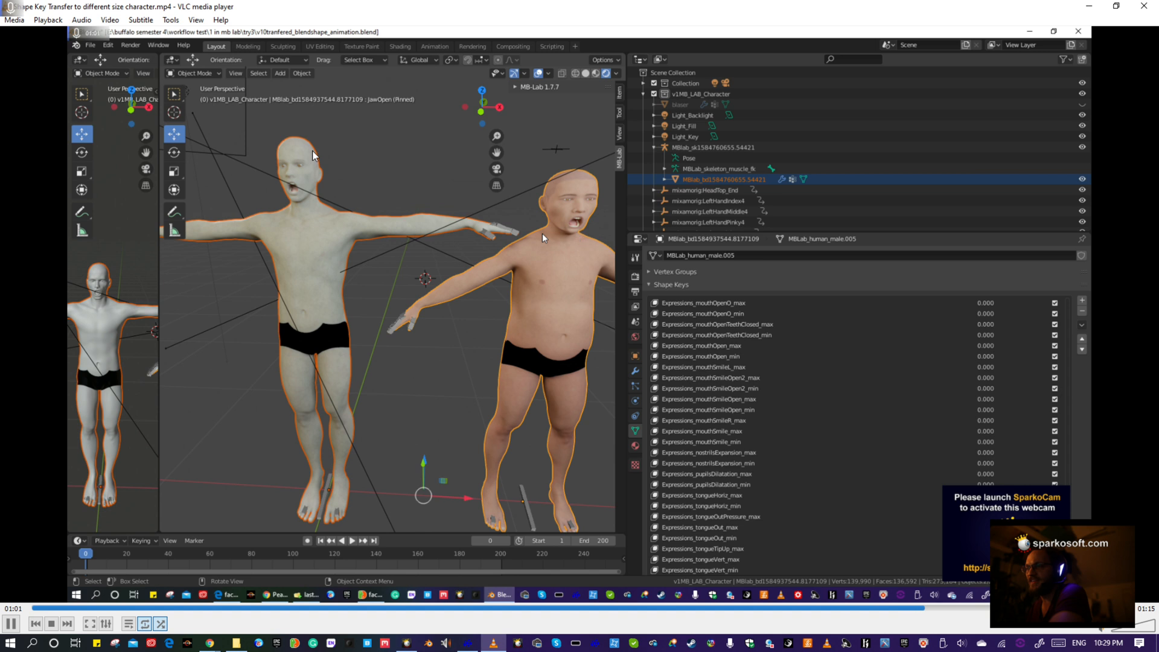
{"action": "mouse_move", "coordinate": [591, 285]}
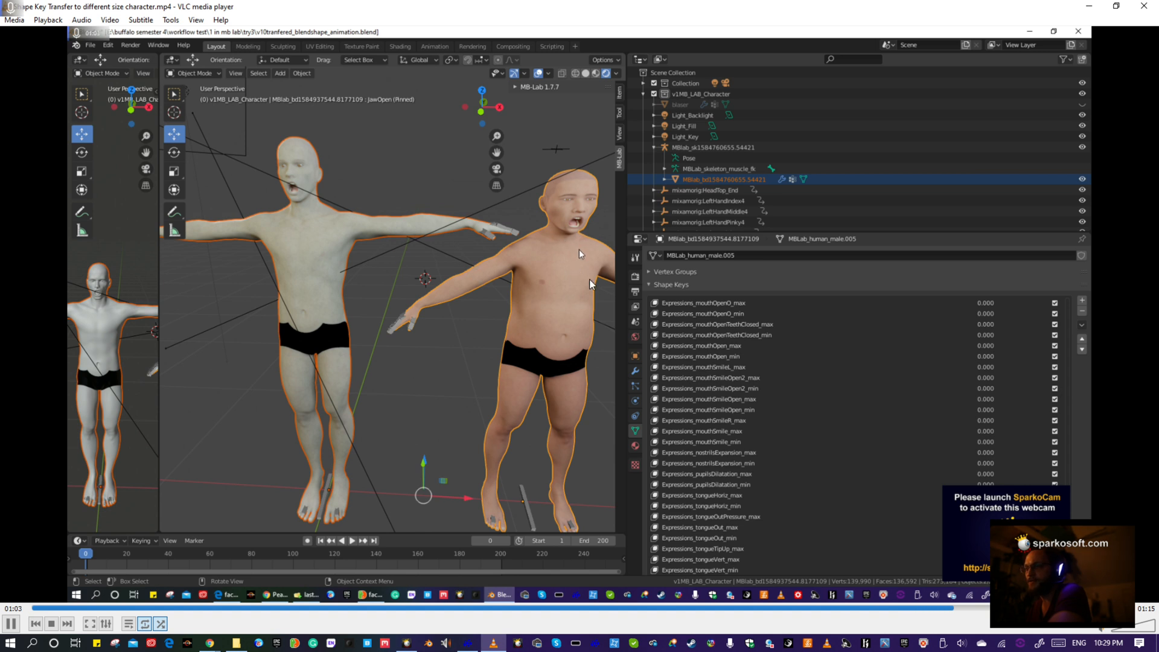
{"action": "mouse_move", "coordinate": [584, 271]}
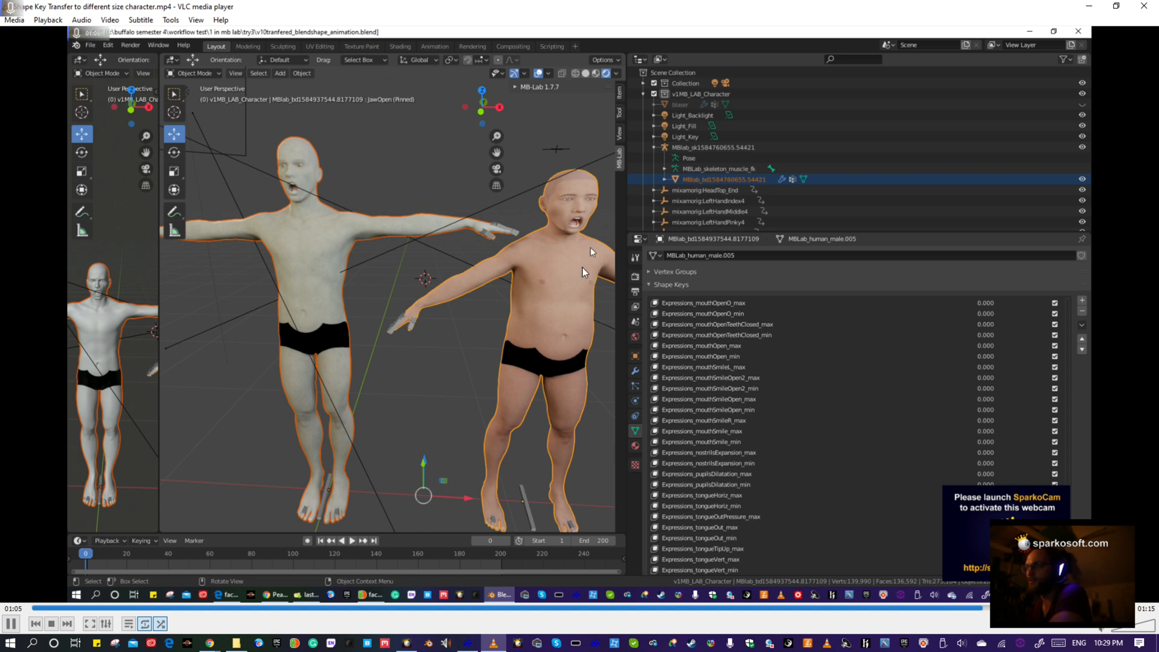
{"action": "mouse_move", "coordinate": [543, 261]}
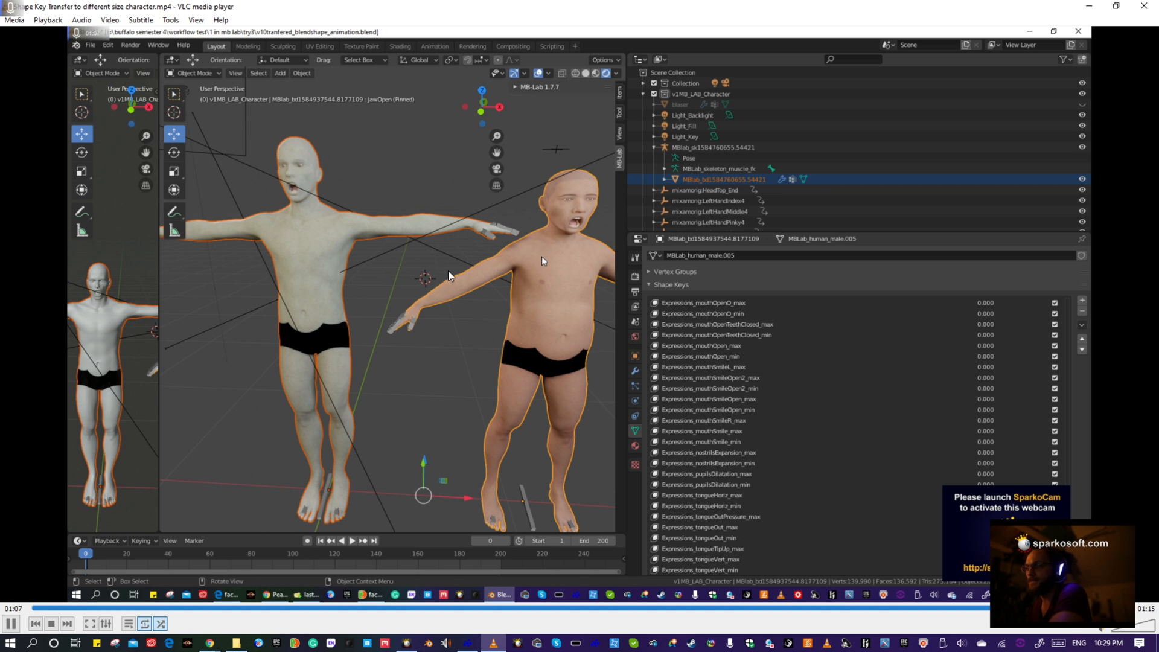
{"action": "mouse_move", "coordinate": [780, 419]}
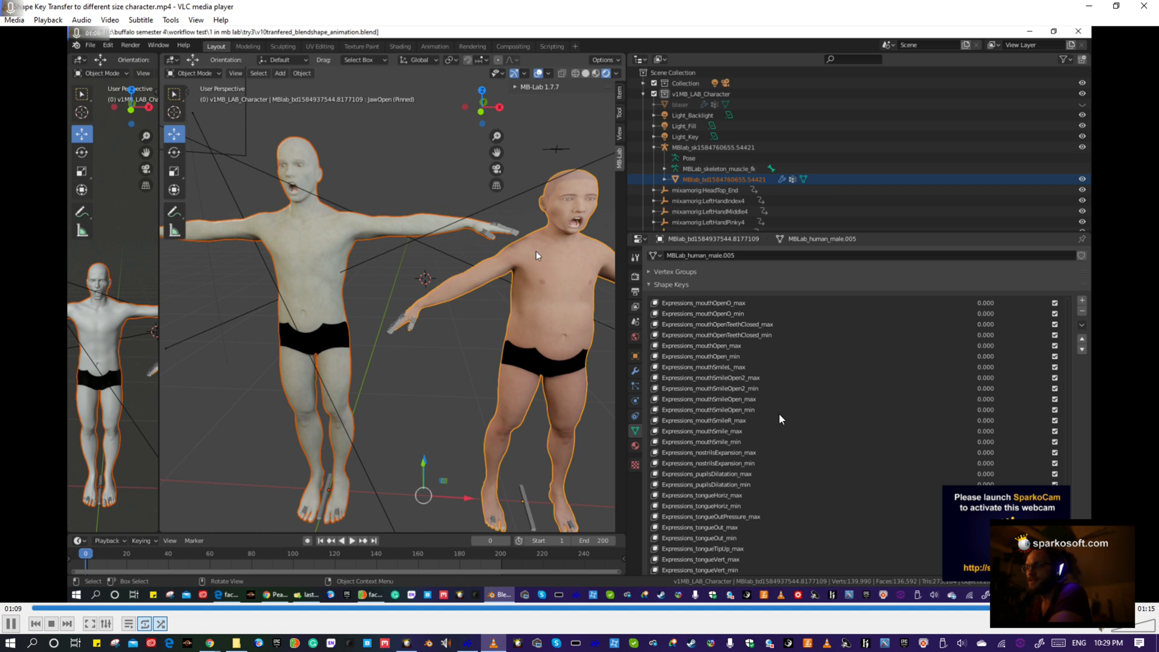